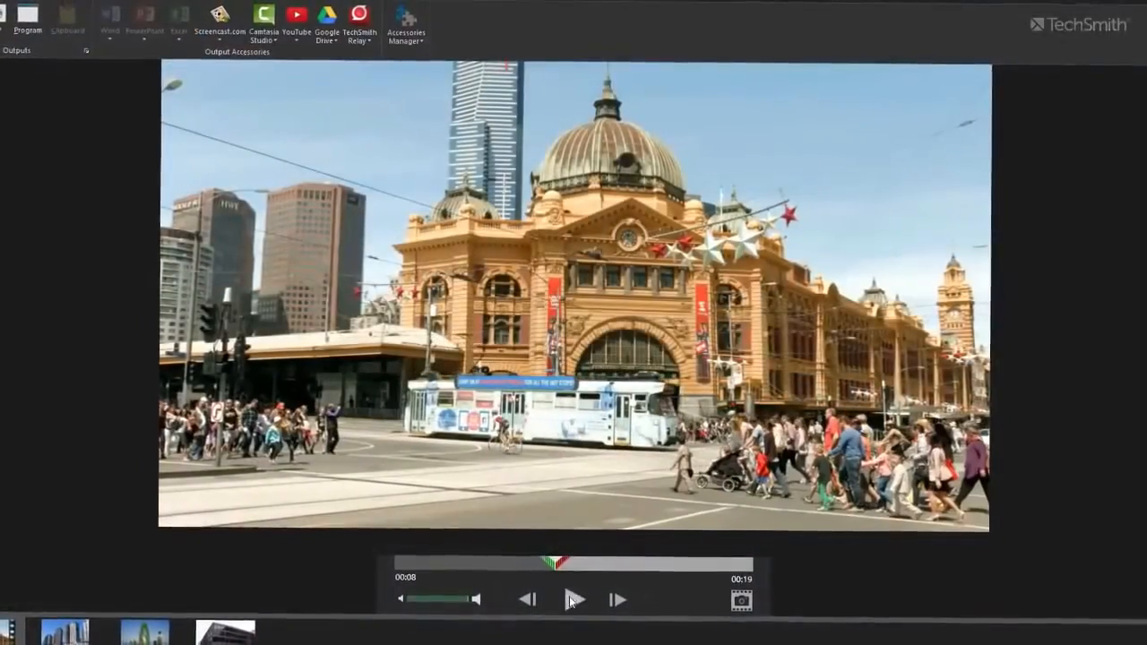
Play the captured city street video to review the footage.
click(573, 598)
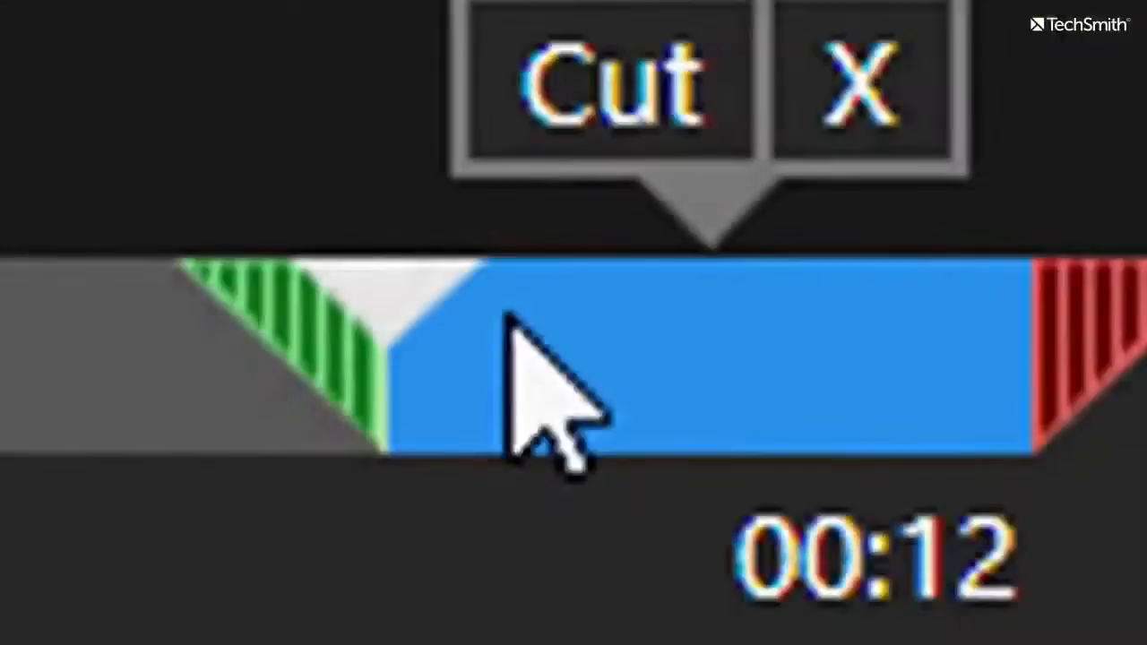
Cut the two selected stretches from the clip and submit it to TechSmith Relay as 'Great Temple'.
click(616, 81)
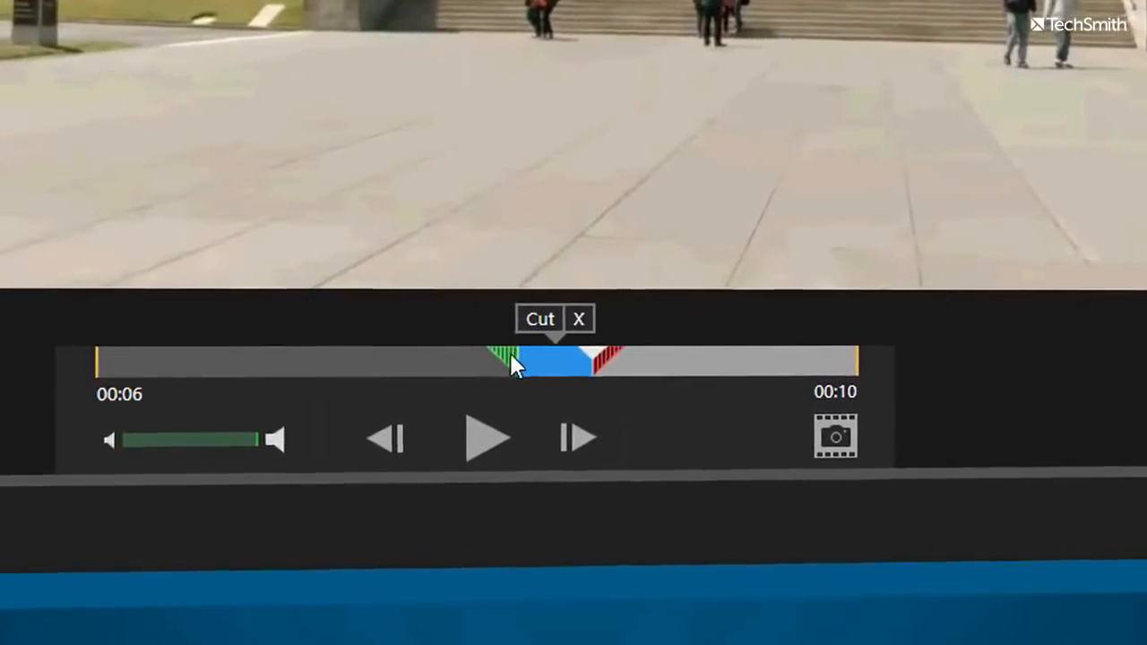
click(539, 319)
text(Great Temple)
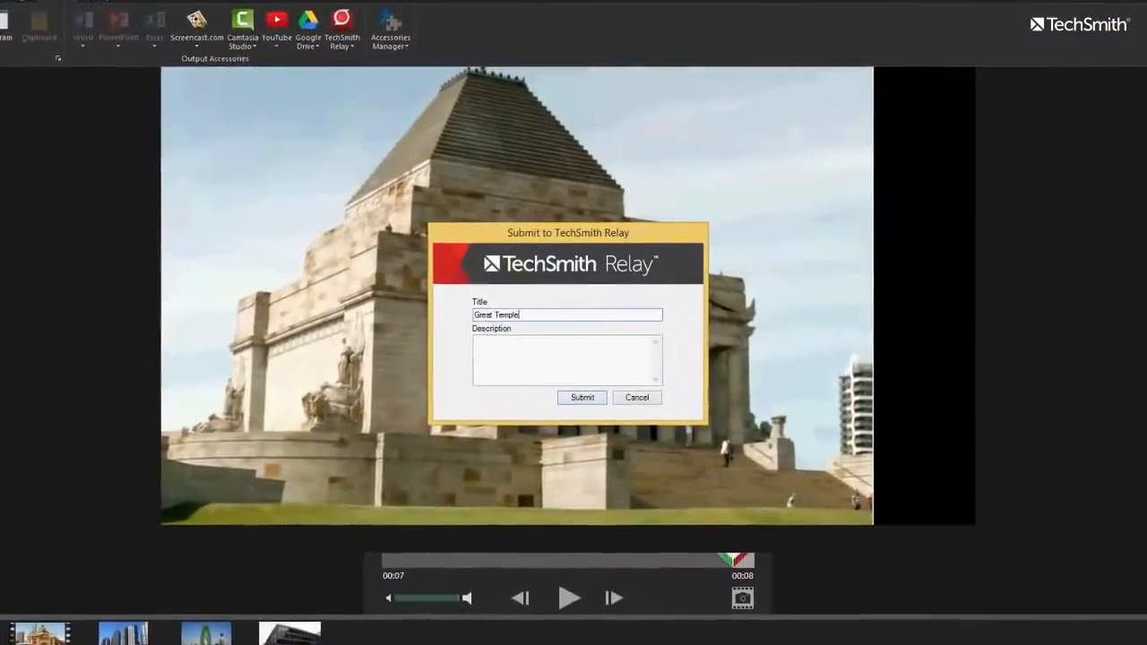
click(582, 397)
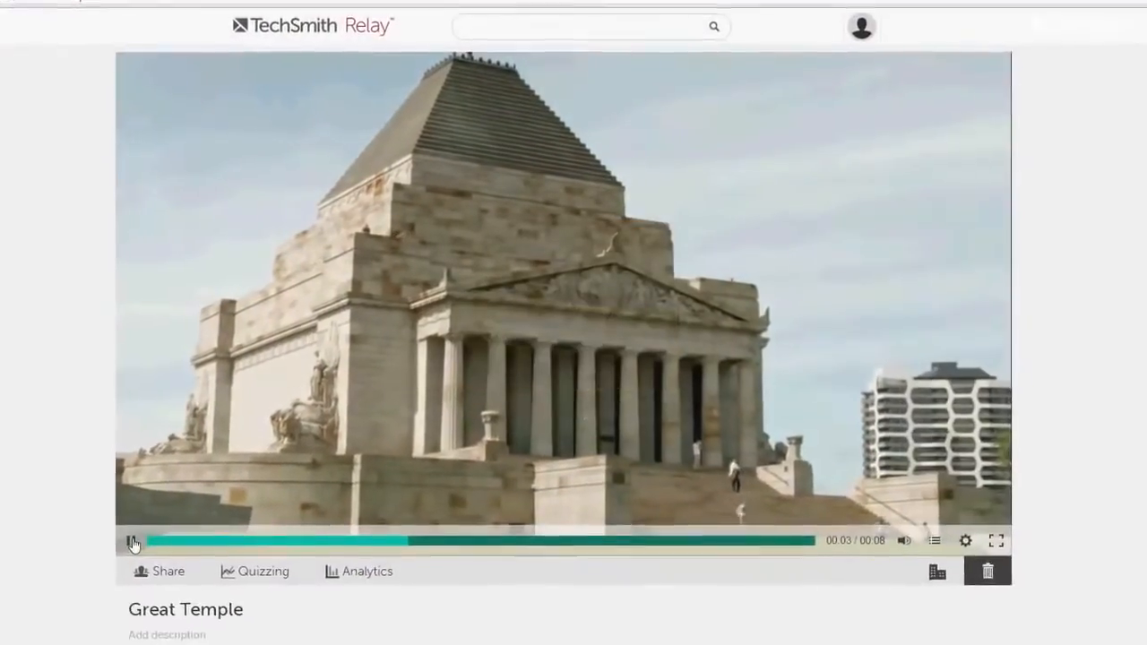